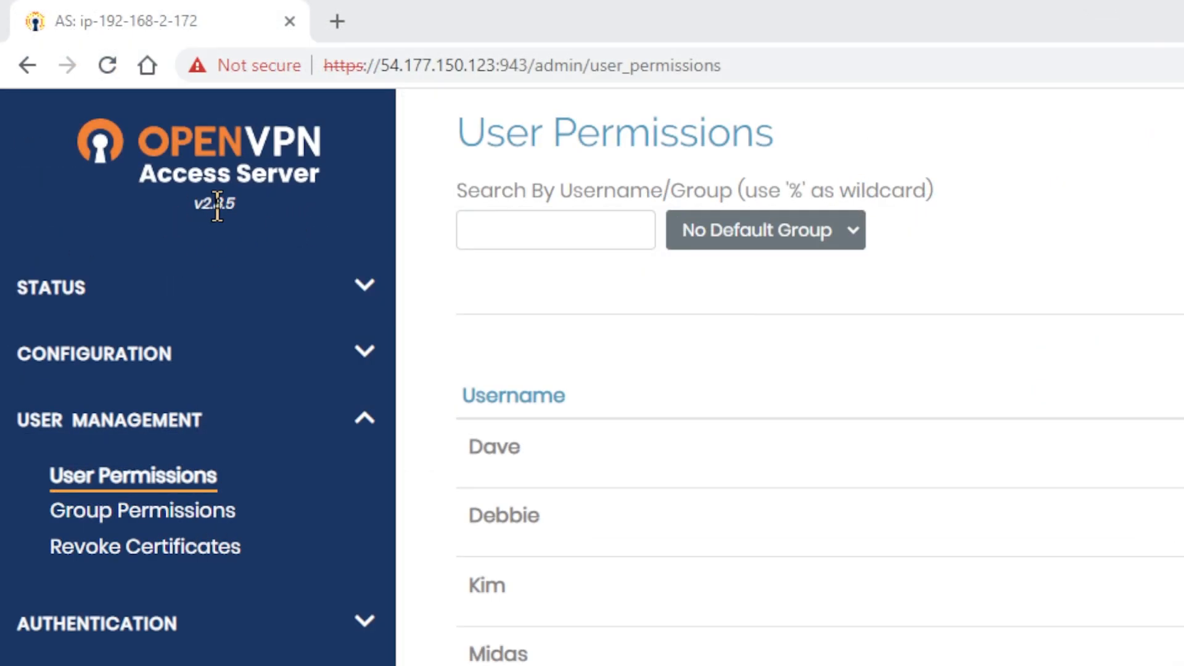
Note the installed Access Server version v2.8.5 in the admin portal.
{"action": "double_click", "coordinate": [215, 204]}
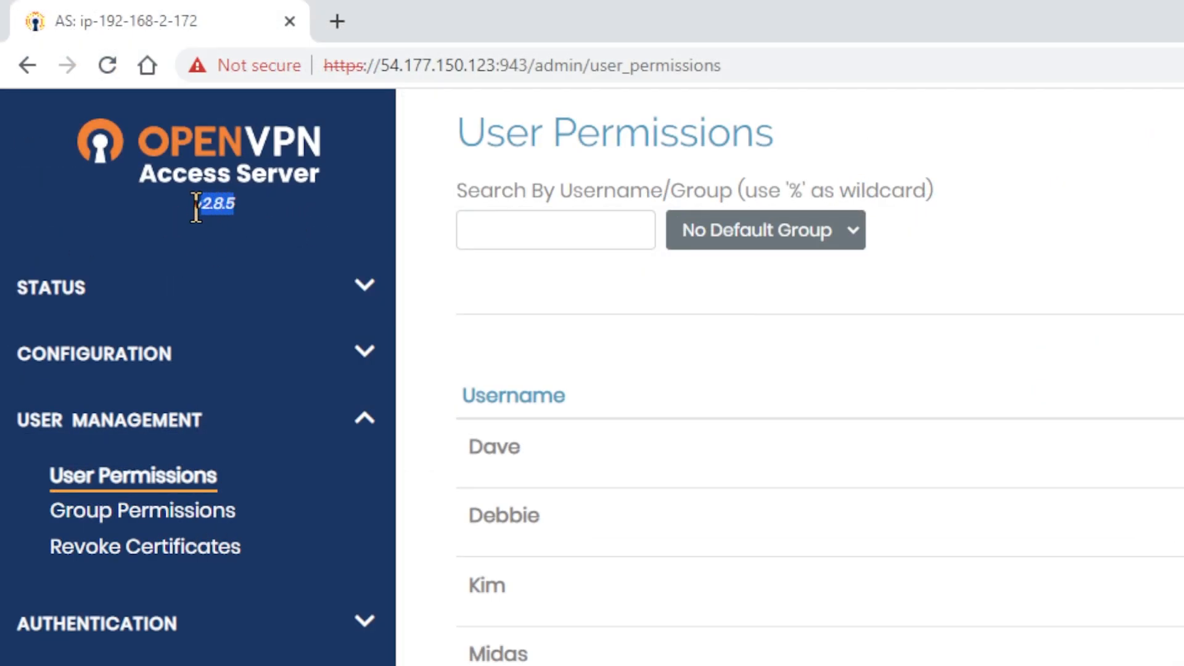
{"action": "mouse_move", "coordinate": [195, 227]}
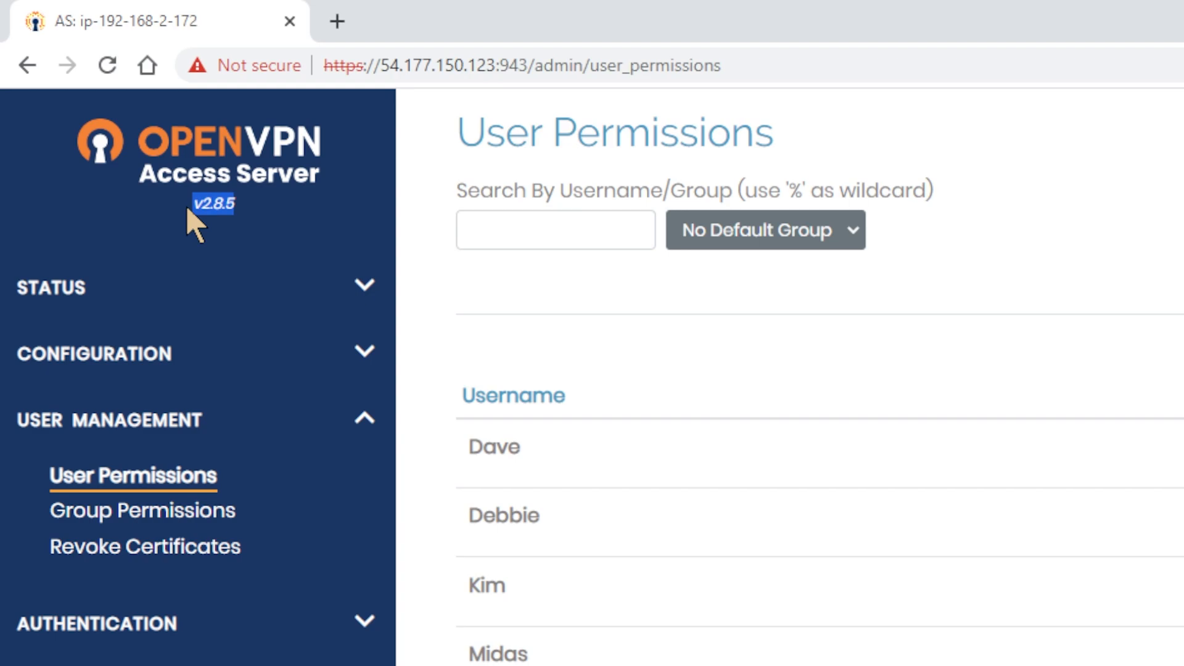
{"action": "mouse_move", "coordinate": [451, 414]}
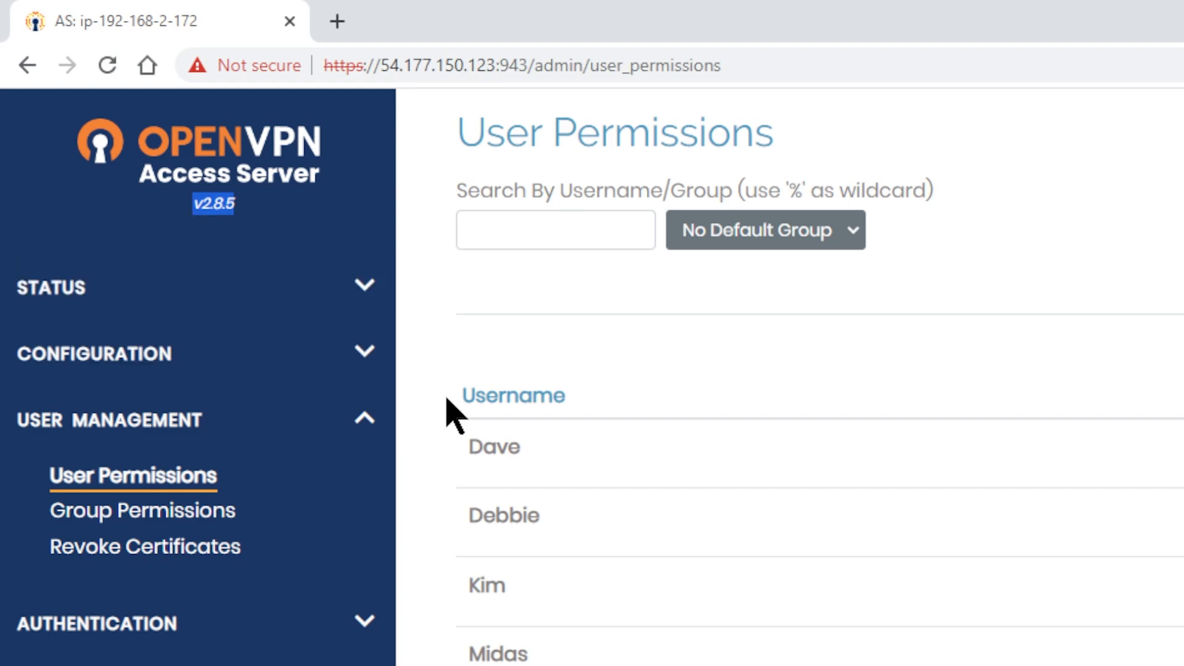
{"action": "mouse_move", "coordinate": [959, 612]}
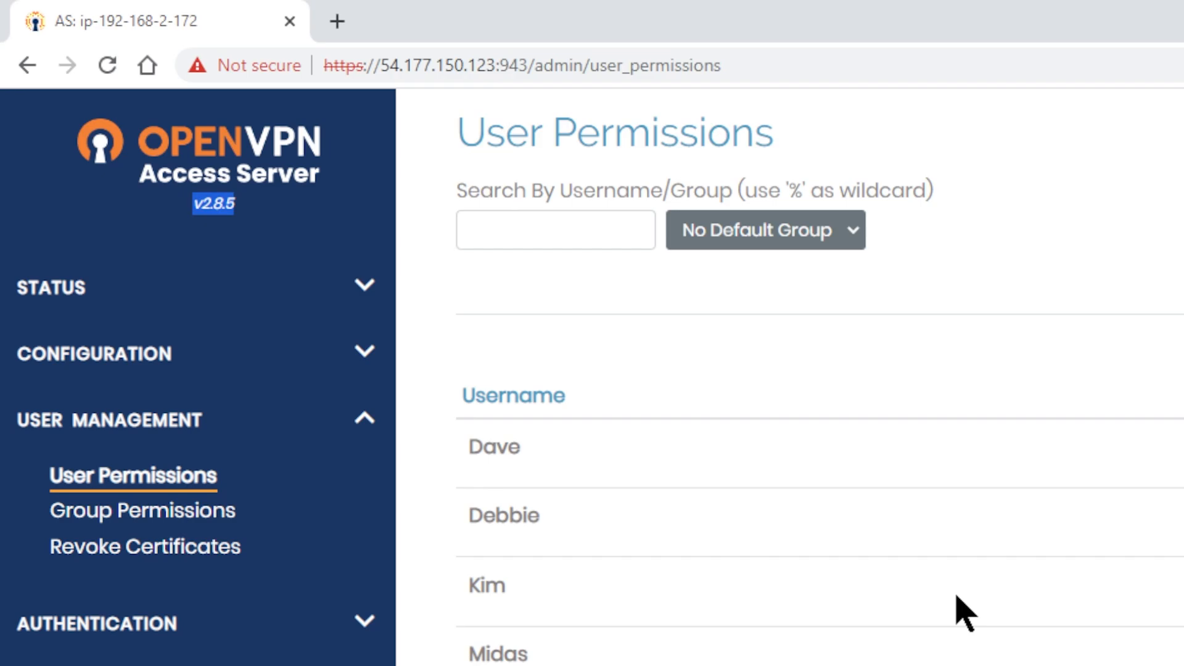
{"action": "mouse_move", "coordinate": [715, 611]}
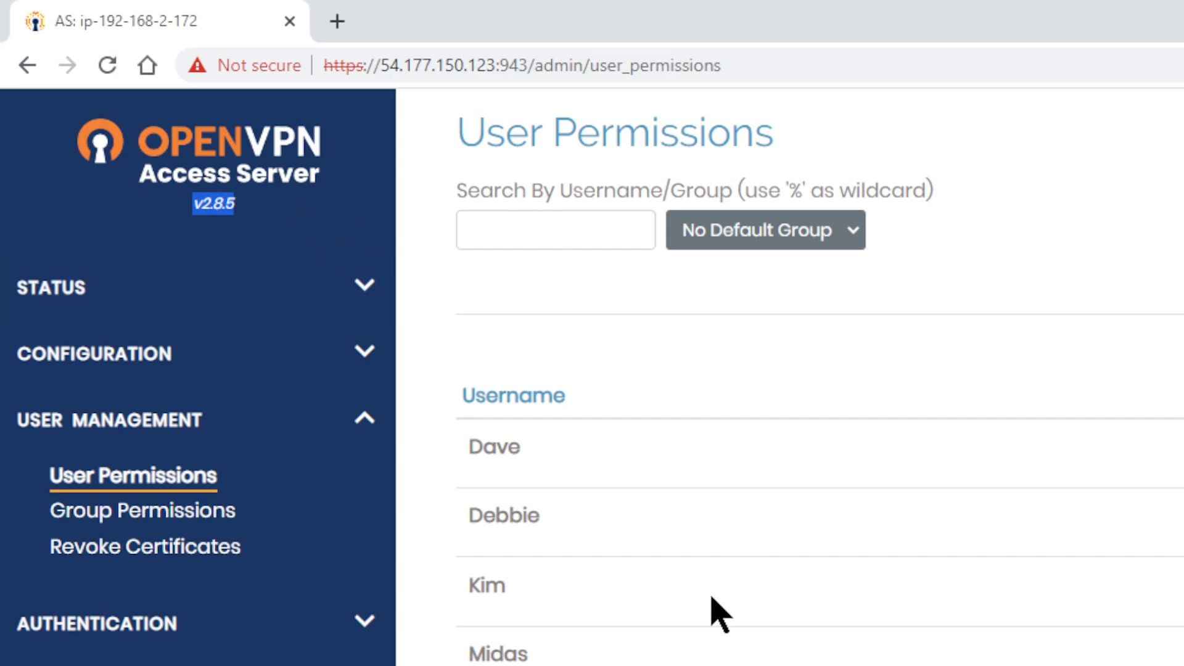
{"action": "key", "text": "ctrl+minus"}
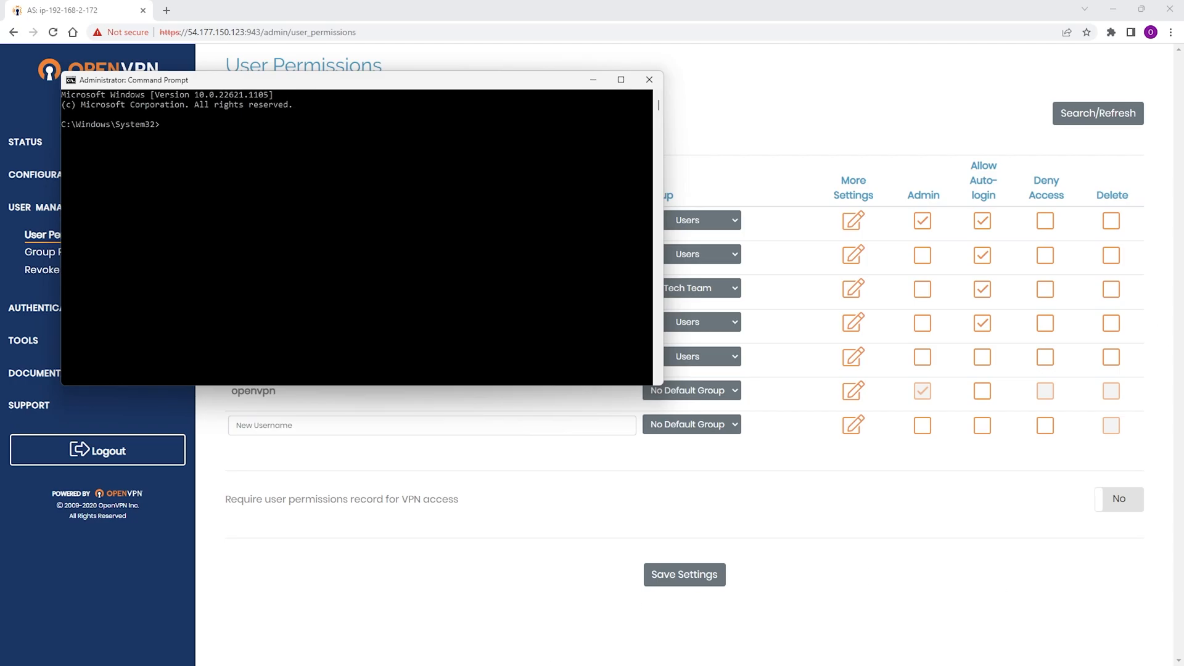
SSH to the EC2 appliance as openvpnas with ovnlab.pem and switch to root via sudo -i.
{"action": "type", "text": "ssh -i \"ovnlab.pem\" openvpnas@ec2-54-177-150-123.us-west-1.compute.amazonaws.com"}
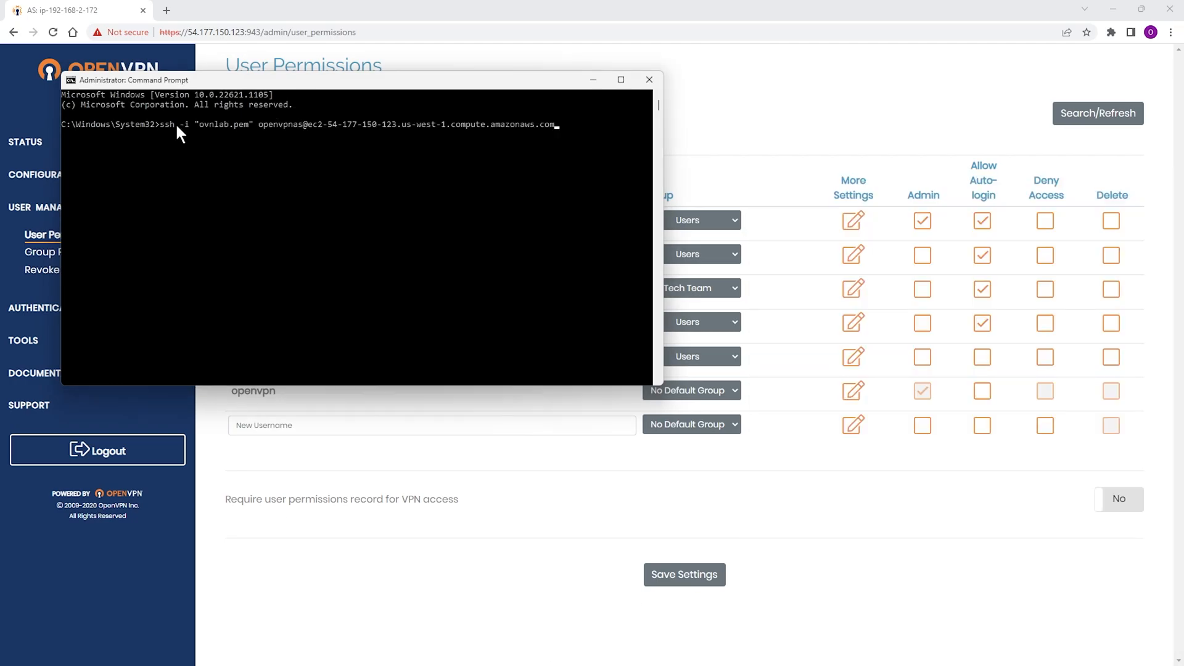
{"action": "key", "text": "Return"}
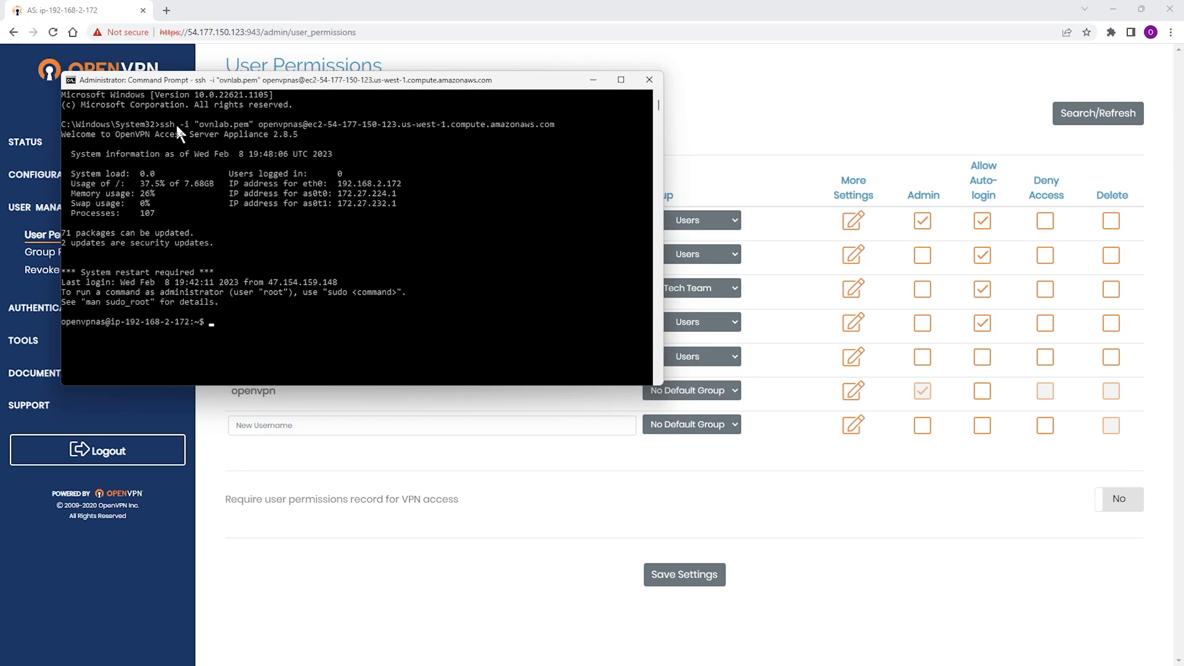
{"action": "type", "text": "sud"}
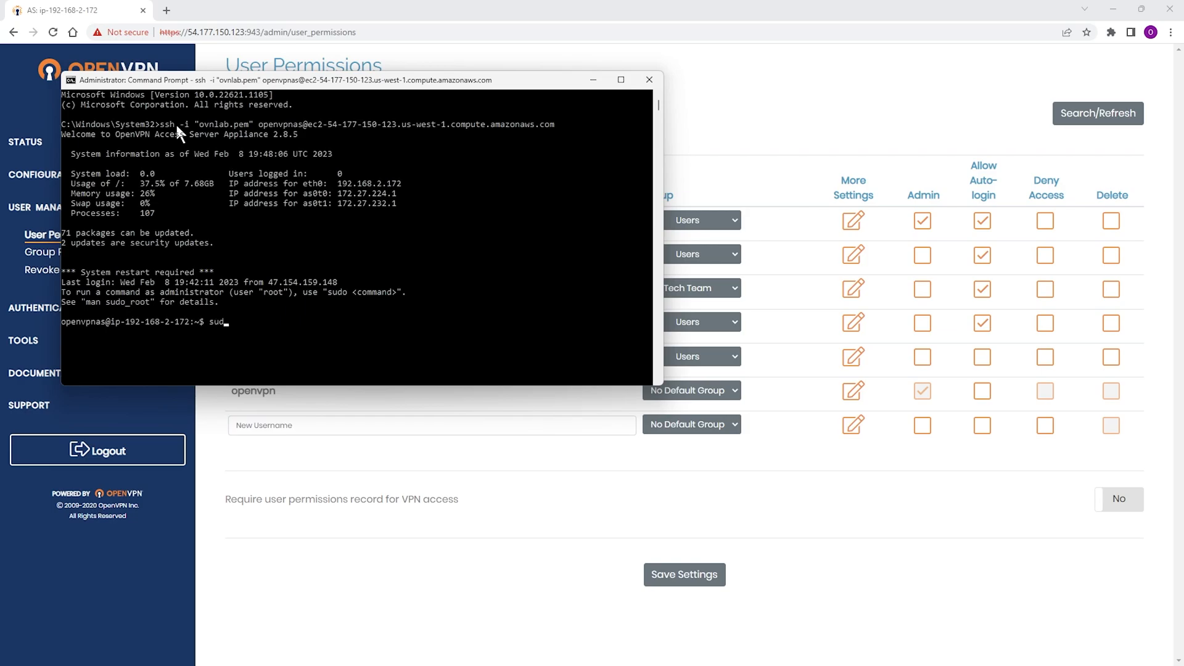
{"action": "key", "text": "Return"}
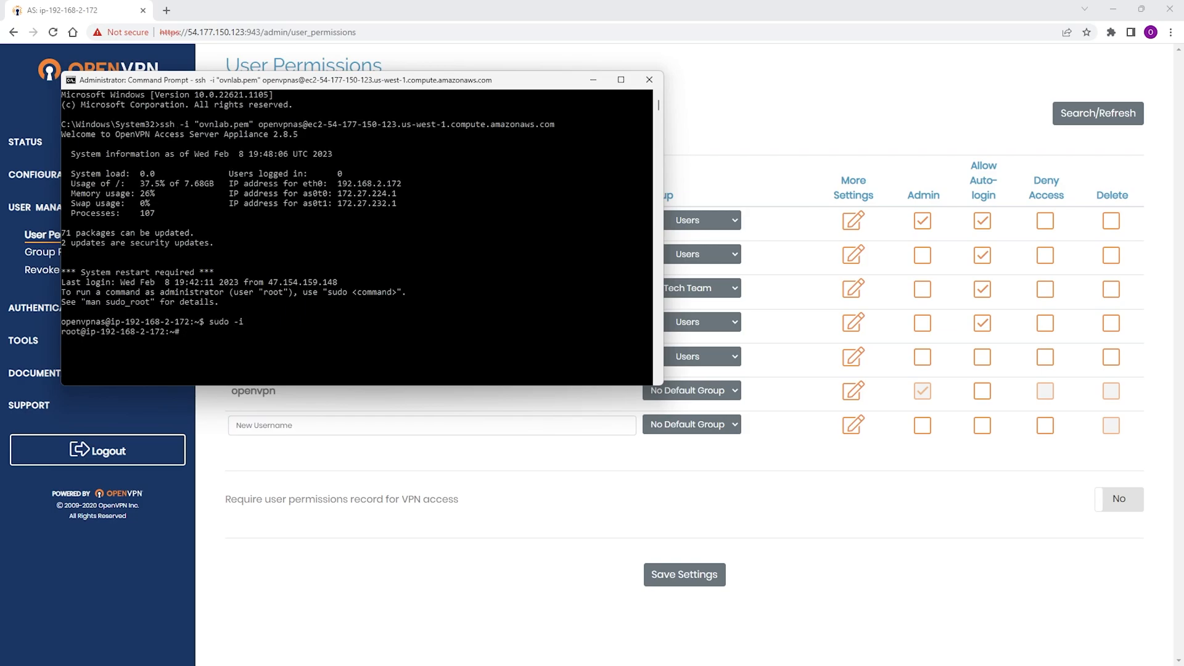
{"action": "left_click_drag", "start_coordinate": [356, 80], "coordinate": [344, 51]}
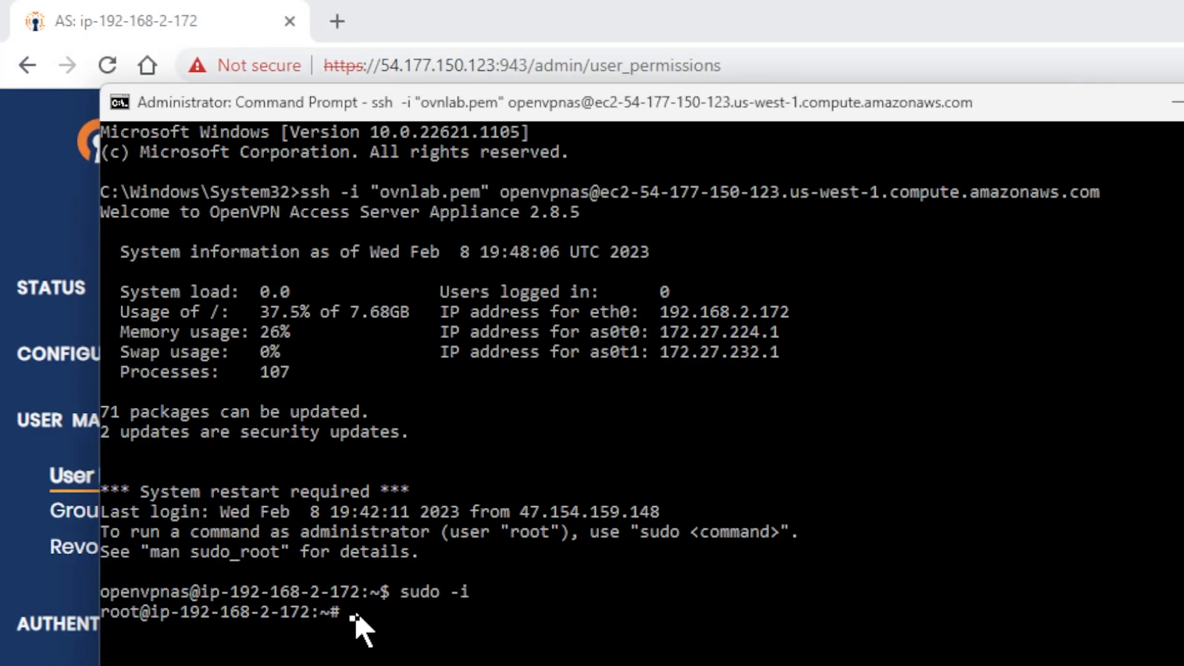
Release the package hold with apt-mark unhold openvpn-as.
{"action": "type", "text": "apt-mark unhold openvpn-as"}
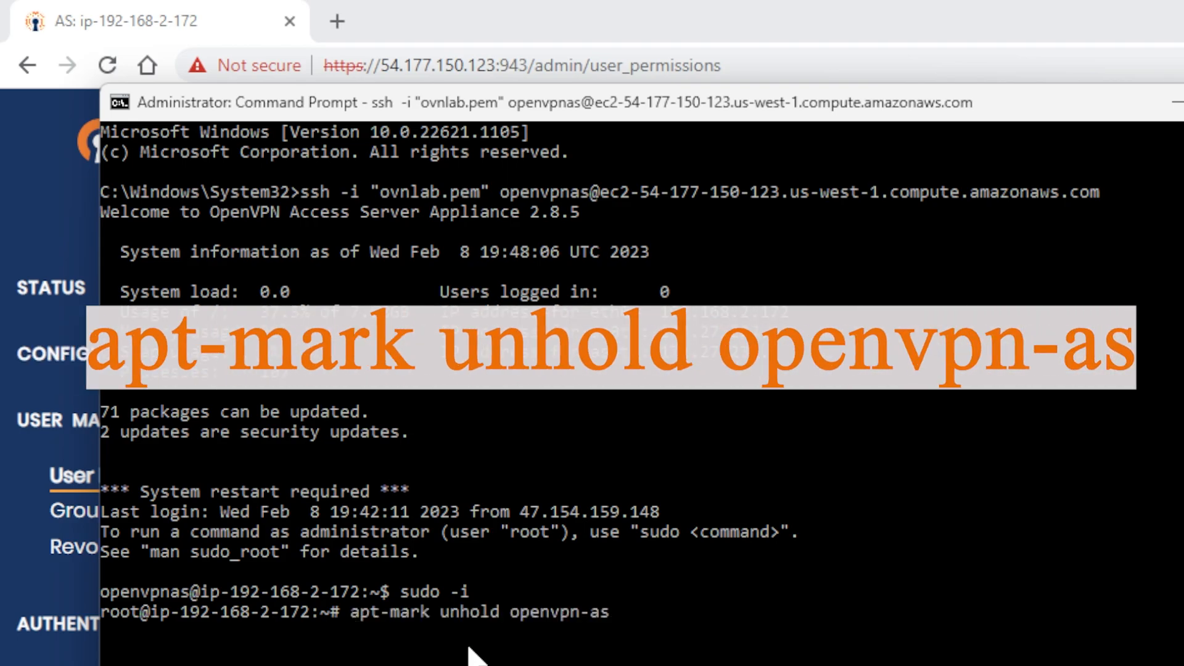
{"action": "key", "text": "Return"}
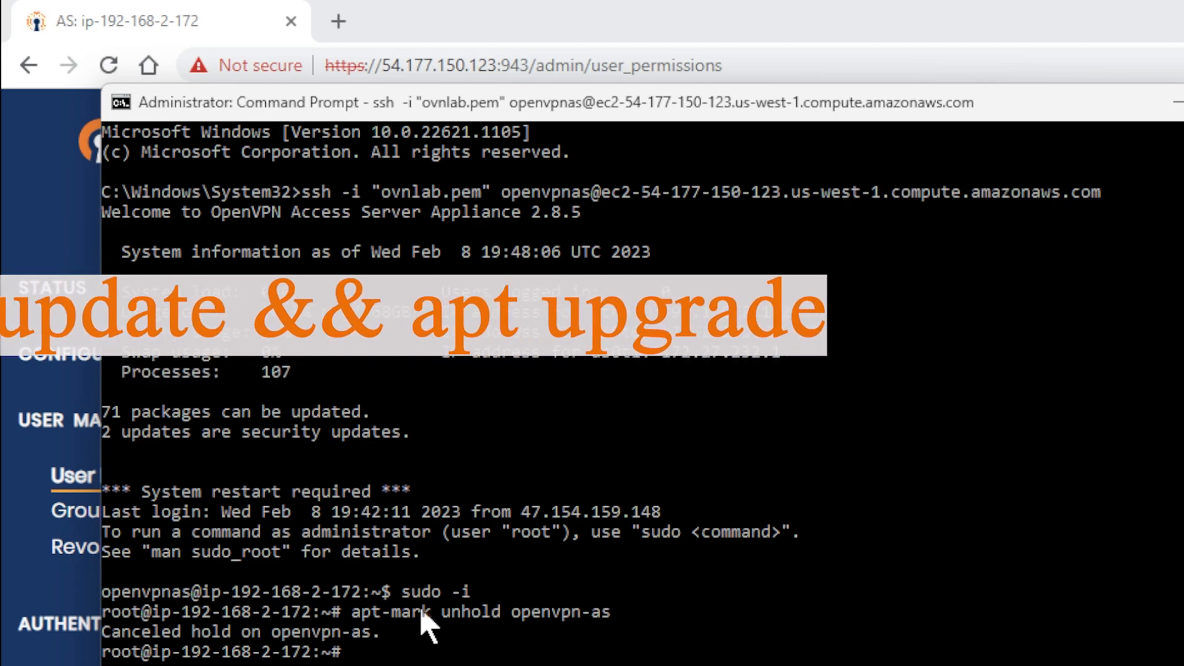
Run apt update && apt upgrade, answering Y to take maintainer config files, bringing openvpn-as to 2.11.3.
{"action": "type", "text": "apt update && apt upgrade"}
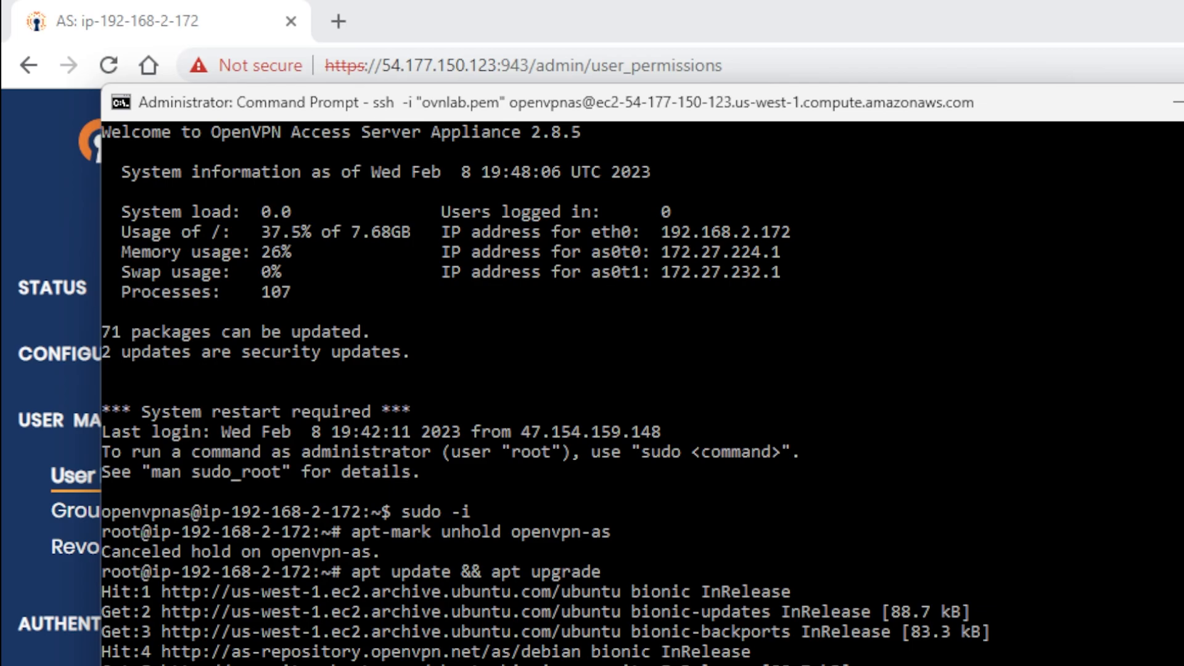
{"action": "type", "text": "Y"}
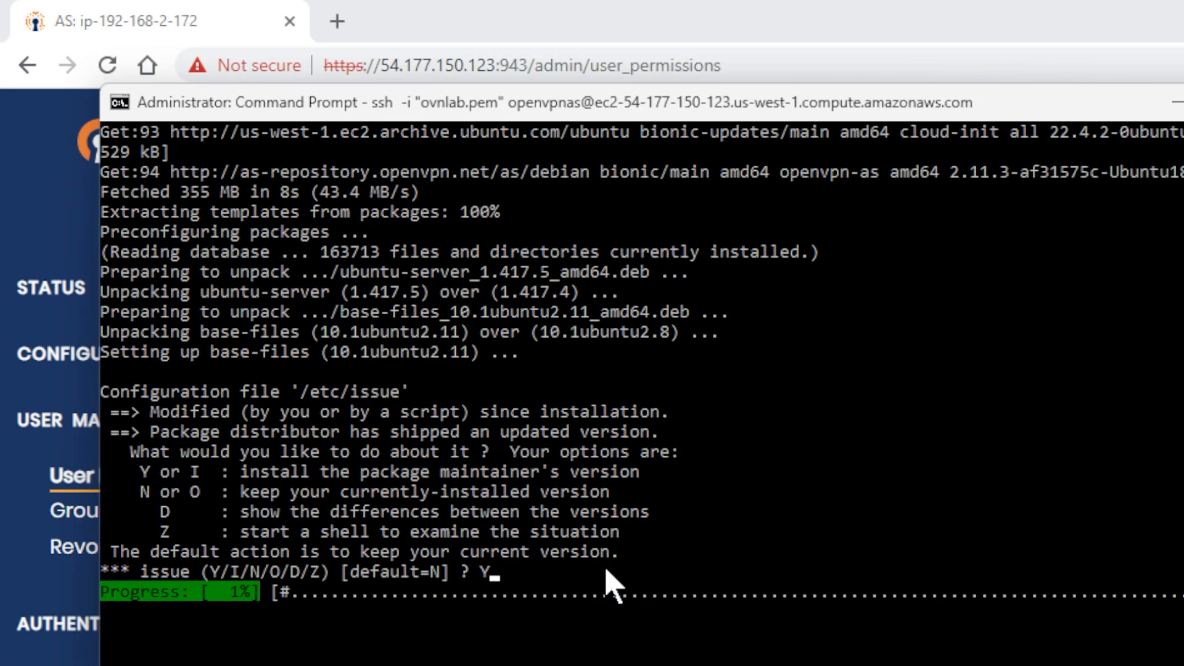
{"action": "key", "text": "Return"}
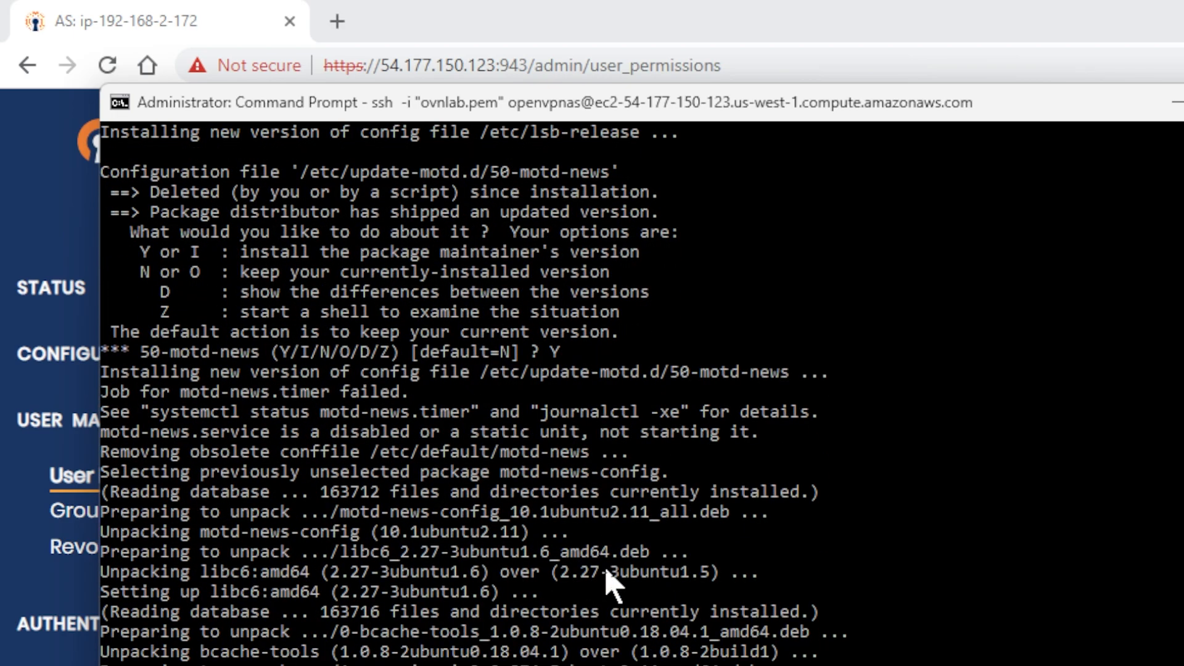
{"action": "scroll", "scroll_direction": "down", "scroll_amount": 3}
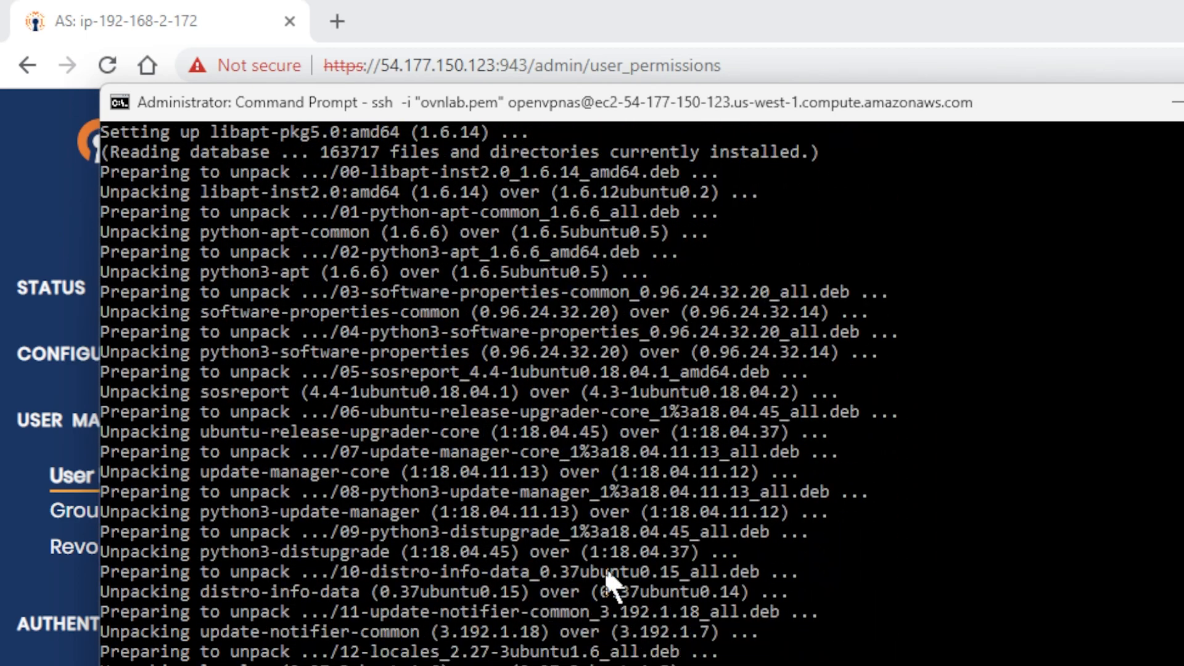
{"action": "scroll", "scroll_direction": "down", "scroll_amount": 3}
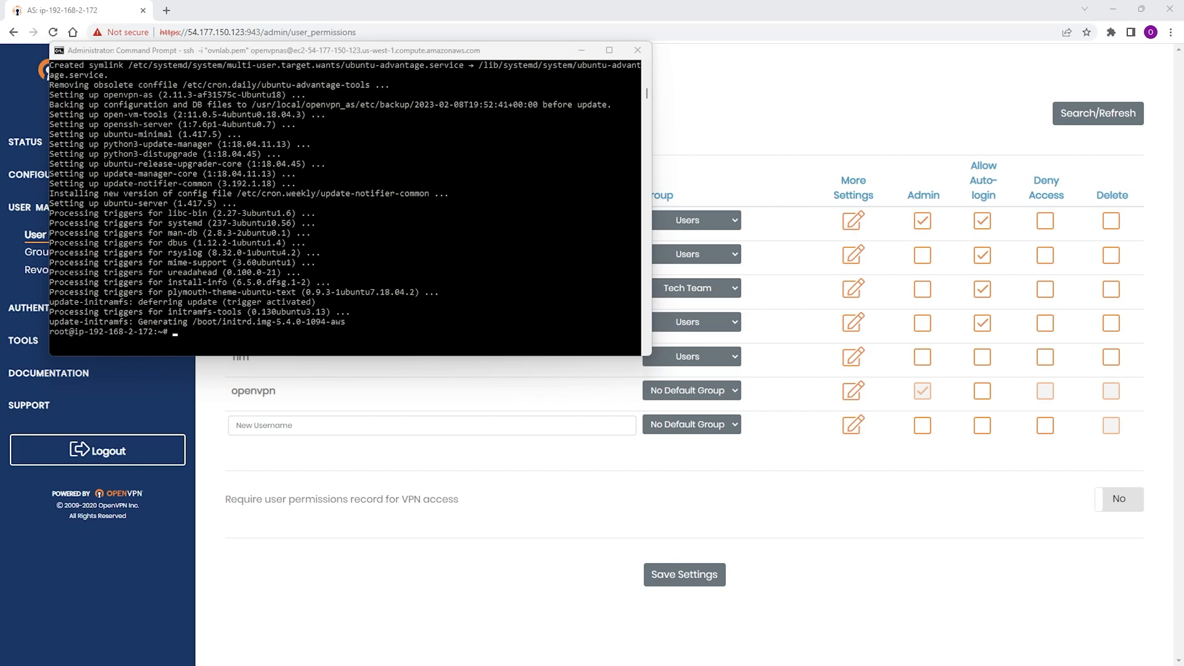
{"action": "mouse_move", "coordinate": [169, 341]}
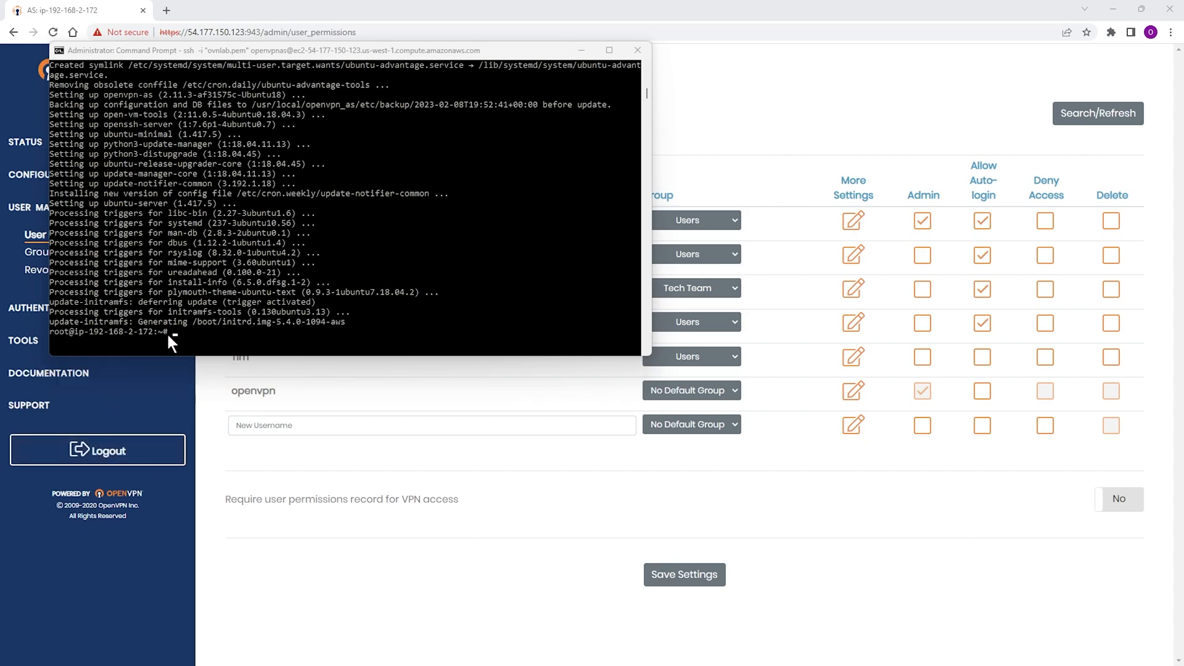
{"action": "mouse_move", "coordinate": [239, 341]}
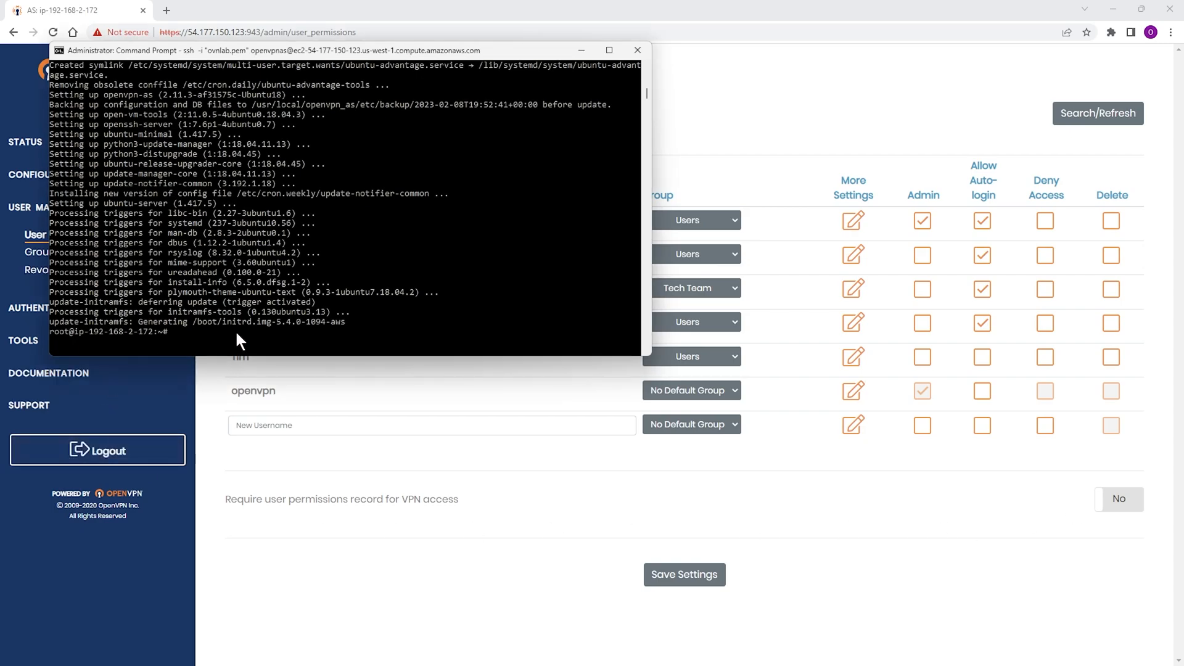
Re-hold the package at its new version with apt-mark hold openvpn-as.
{"action": "type", "text": "apt-mark hold openvpn-as"}
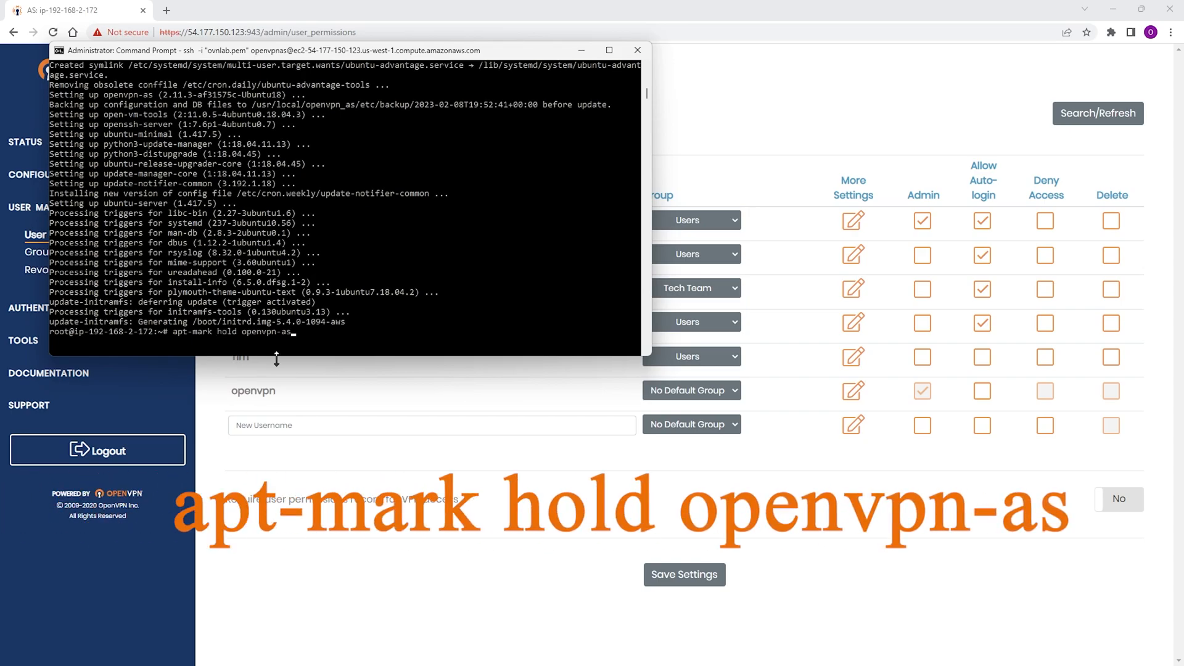
{"action": "key", "text": "Return"}
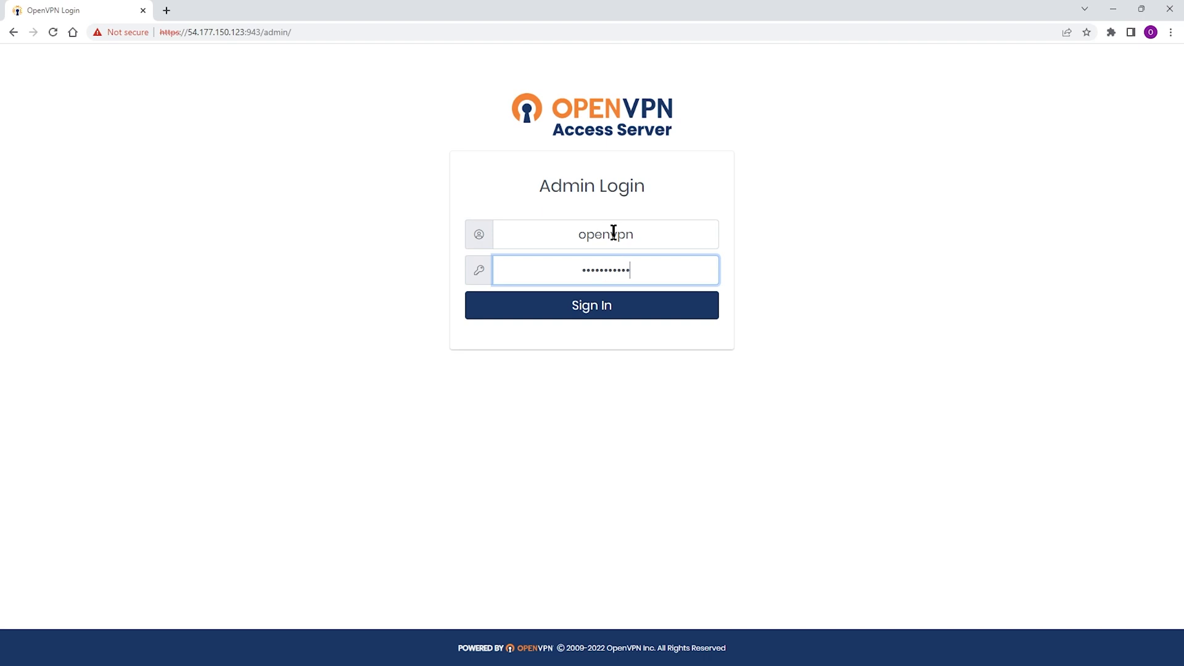
Sign in to the admin portal and agree to the EULA, reaching Status Overview showing v2.11.3.
{"action": "left_click", "coordinate": [591, 305]}
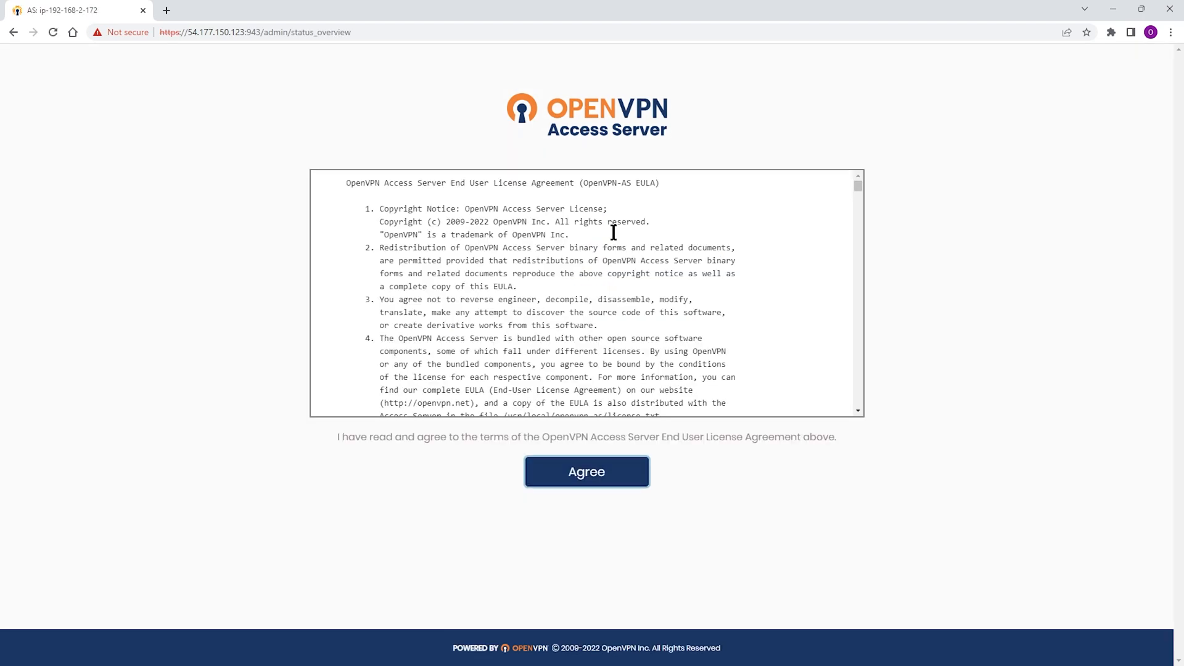
{"action": "mouse_move", "coordinate": [807, 302]}
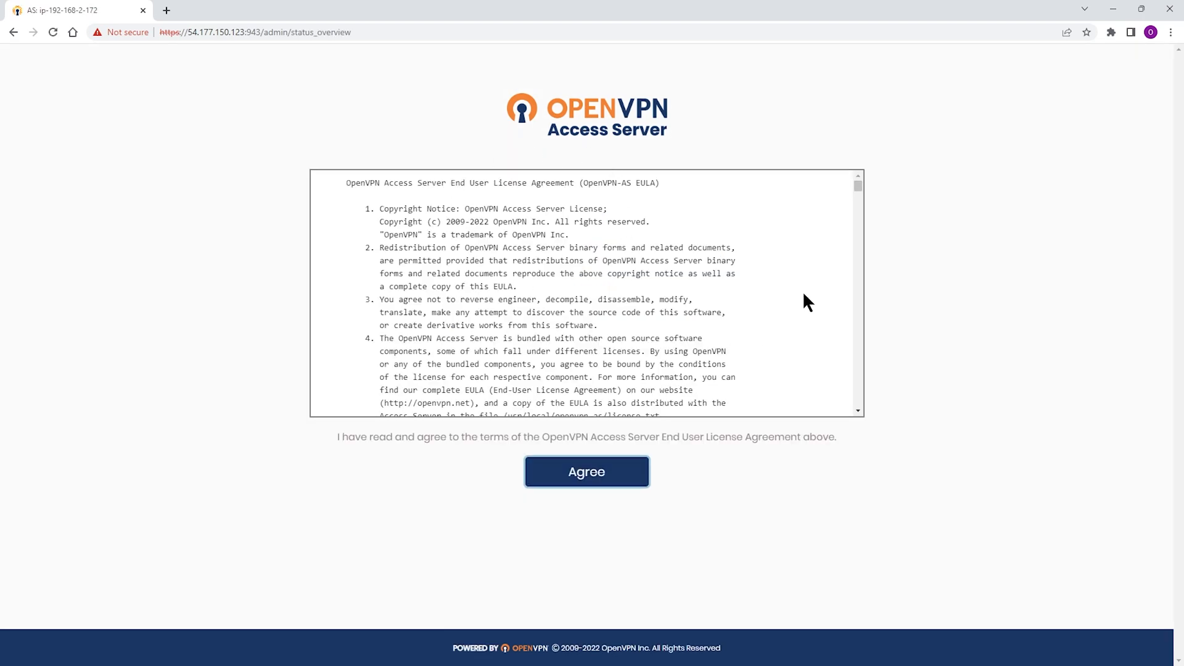
{"action": "scroll", "scroll_direction": "down", "scroll_amount": 3}
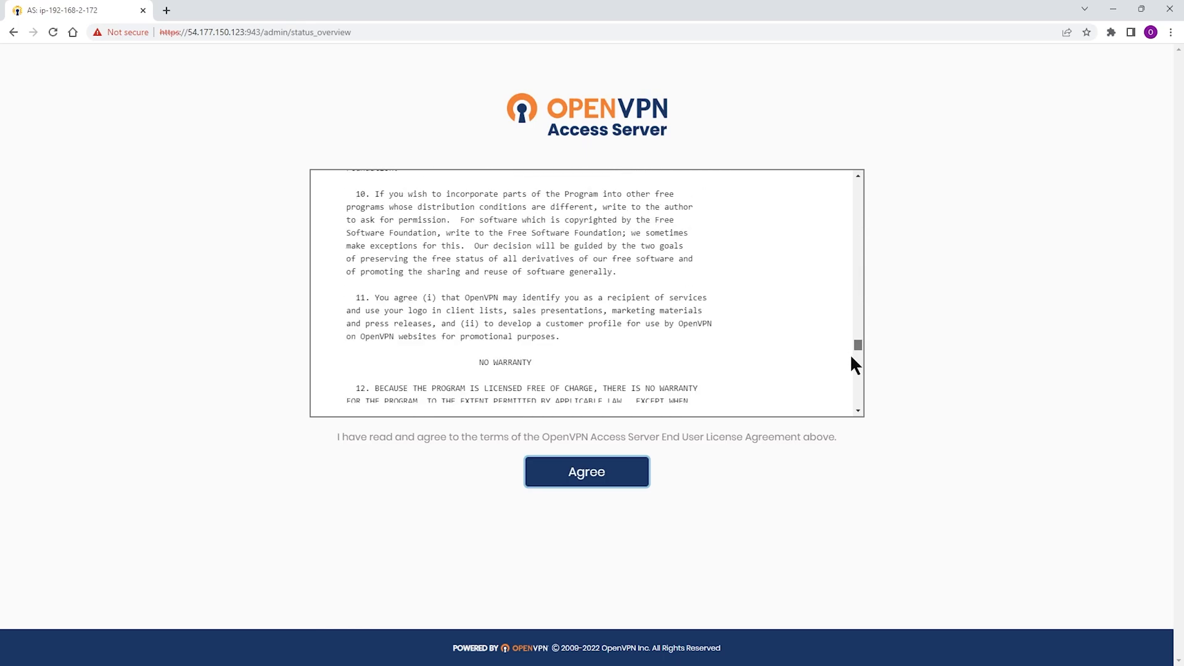
{"action": "scroll", "scroll_direction": "down", "scroll_amount": 3}
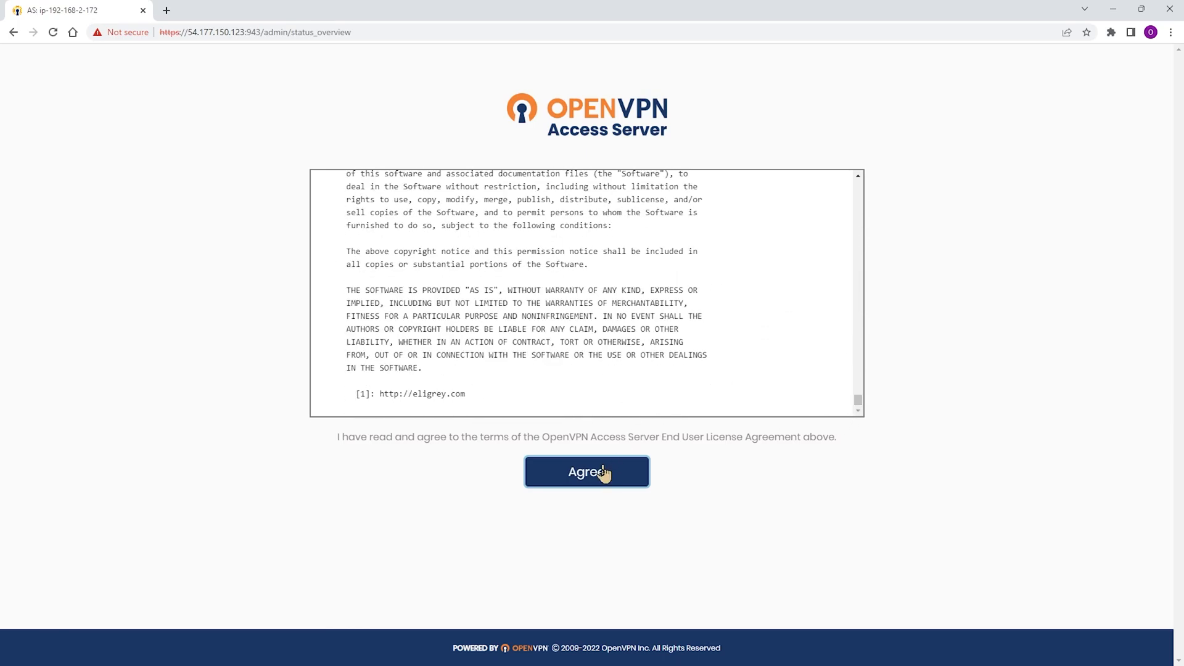
{"action": "left_click", "coordinate": [587, 471]}
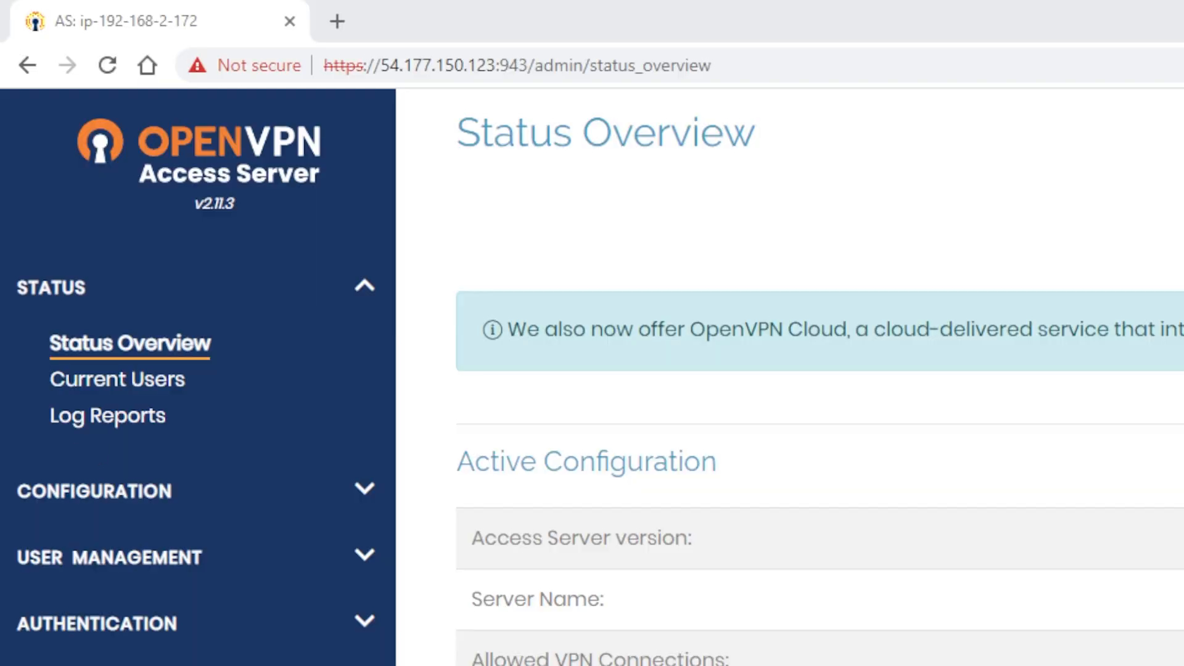
{"action": "double_click", "coordinate": [213, 204]}
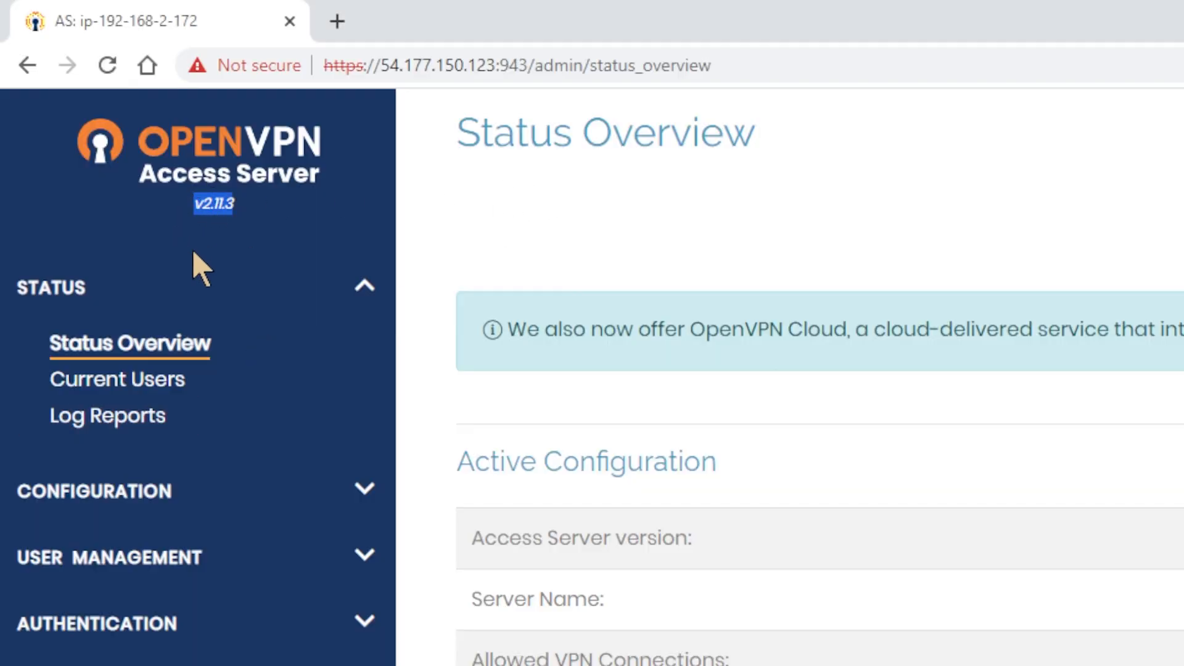
{"action": "mouse_move", "coordinate": [249, 465]}
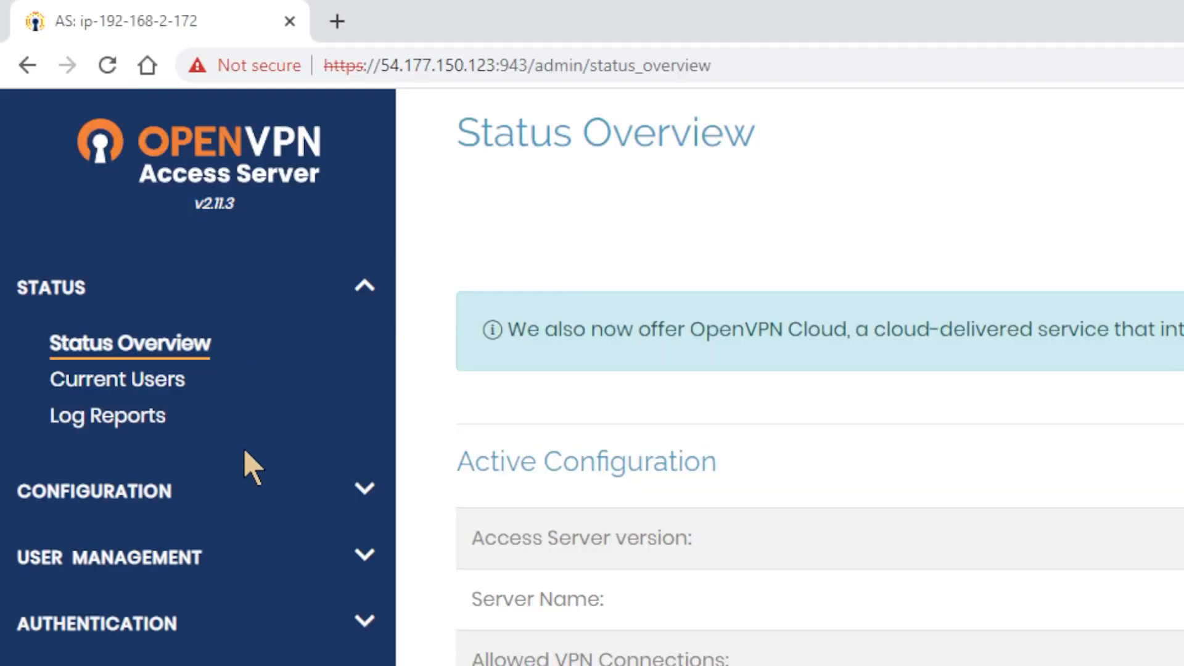